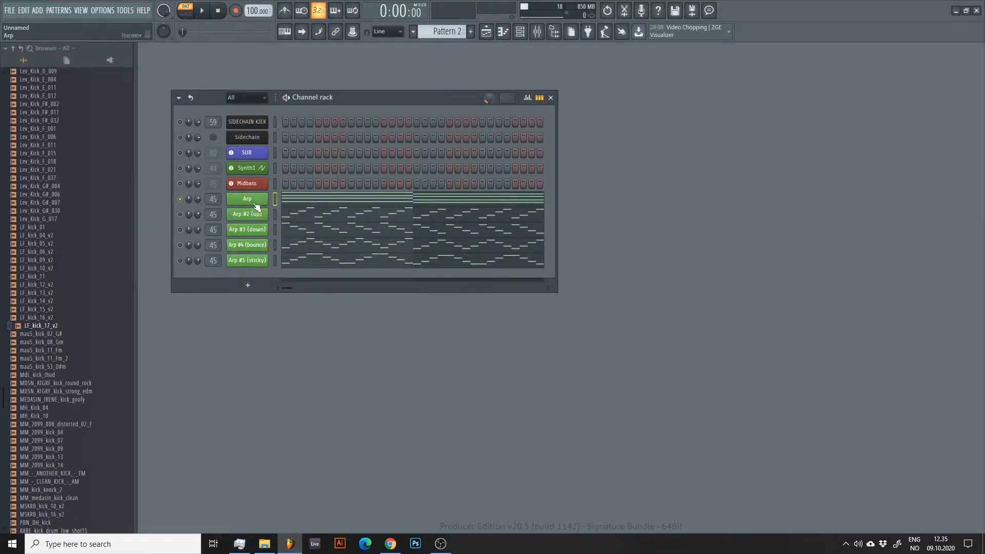
Step: Show the Arp channel's Channel settings with its Arpeggiator panel
{"action": "left_click", "coordinate": [246, 198]}
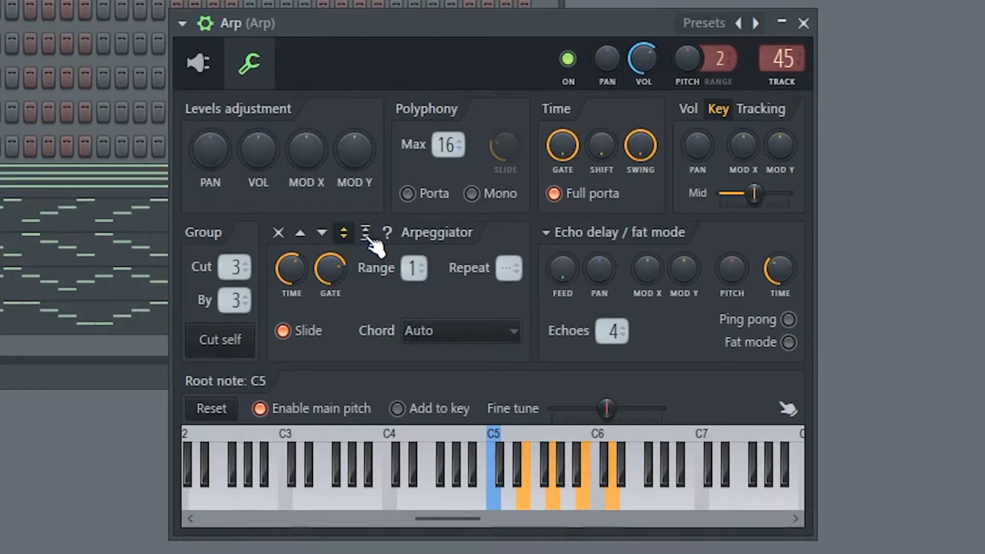
Step: Cycle the arpeggiator direction through off, up and down
{"action": "left_click", "coordinate": [342, 233]}
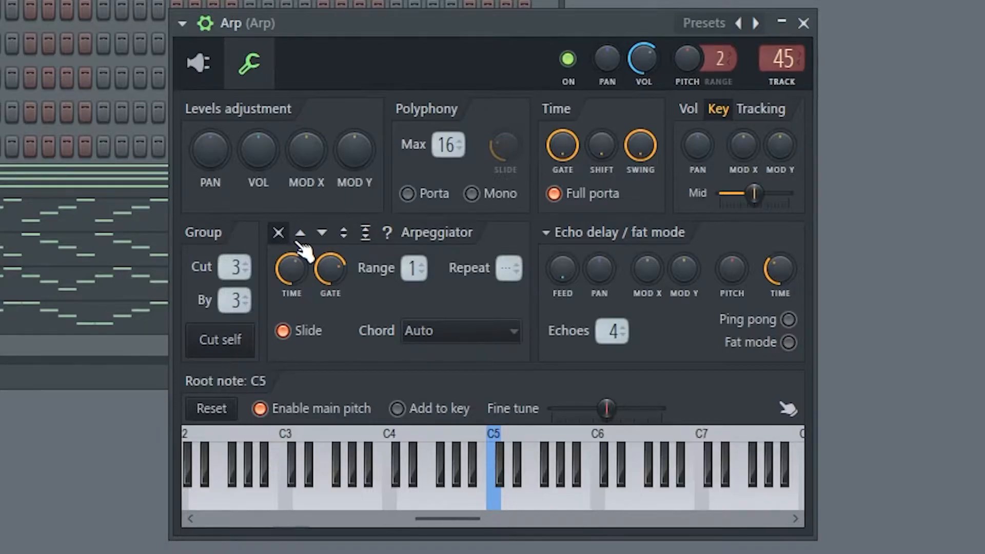
{"action": "left_click", "coordinate": [300, 233]}
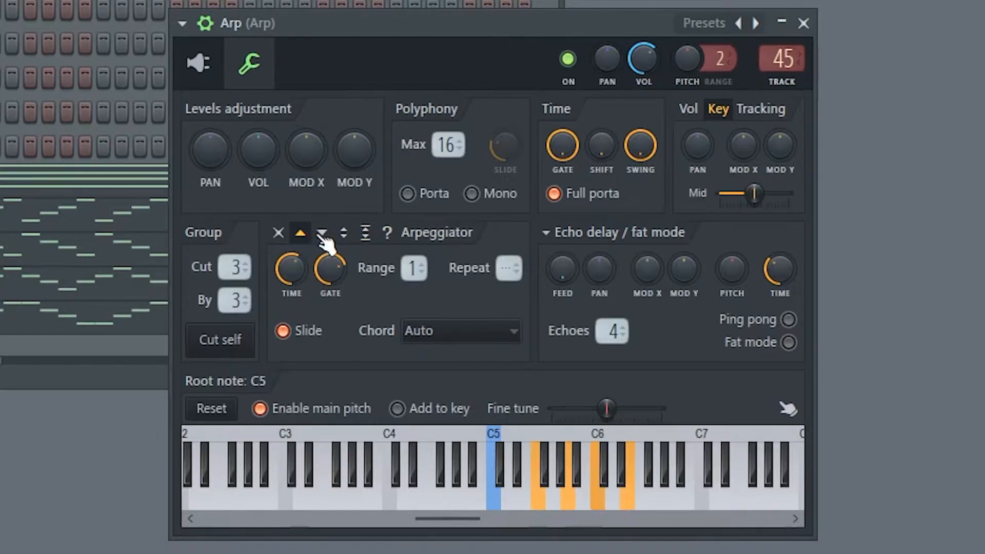
{"action": "left_click", "coordinate": [321, 233]}
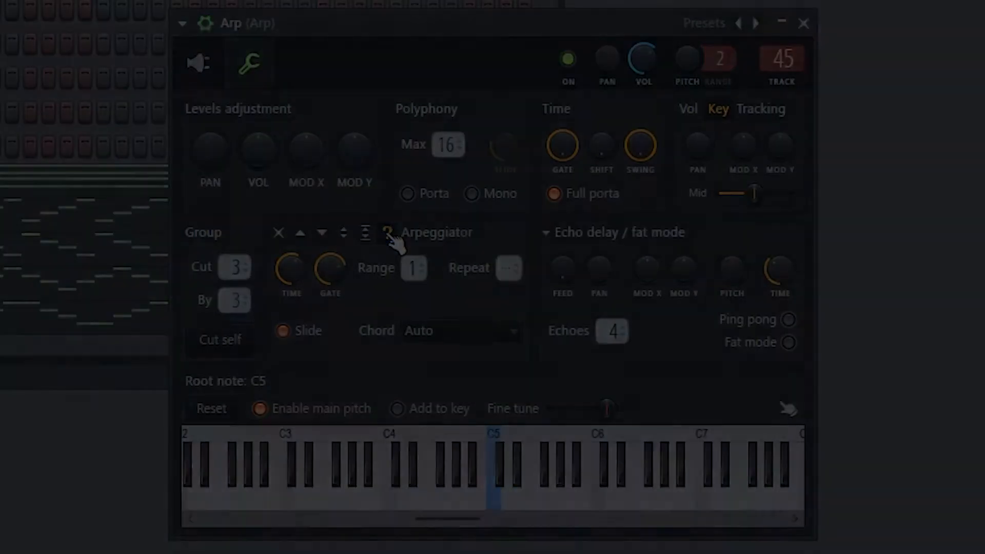
Step: Compare the rendered up, down and bounce arpeggio notes in the piano roll
{"action": "left_click", "coordinate": [802, 23]}
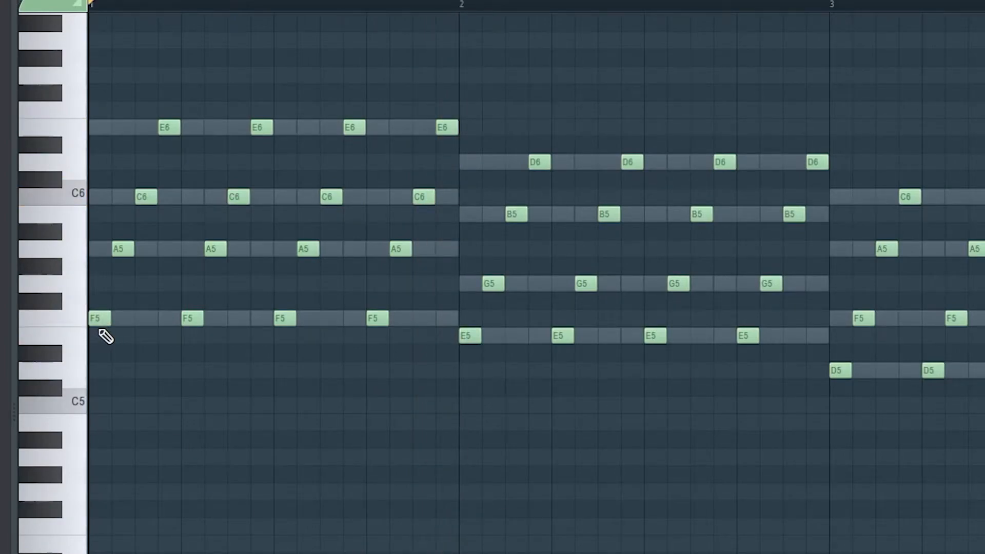
{"action": "mouse_move", "coordinate": [184, 220]}
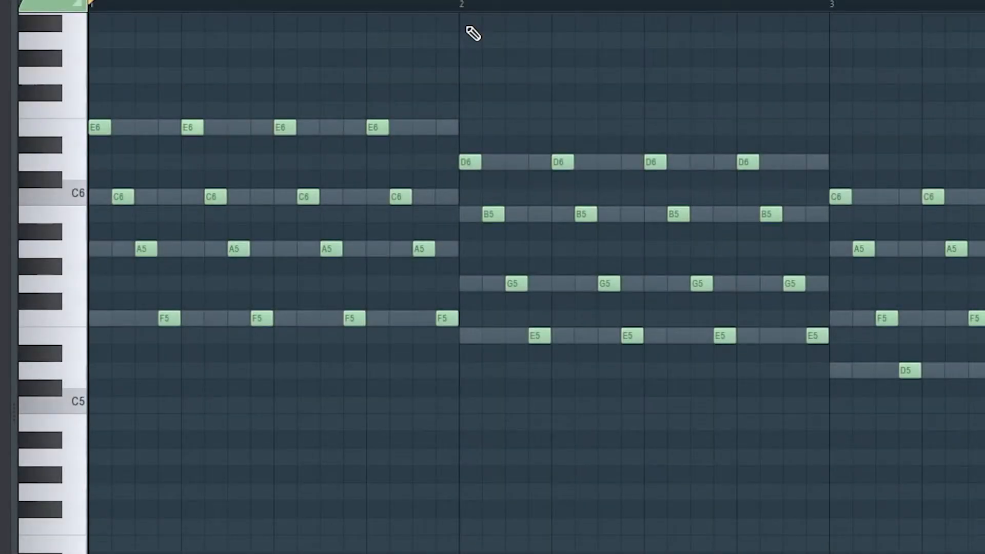
{"action": "left_click", "coordinate": [242, 4]}
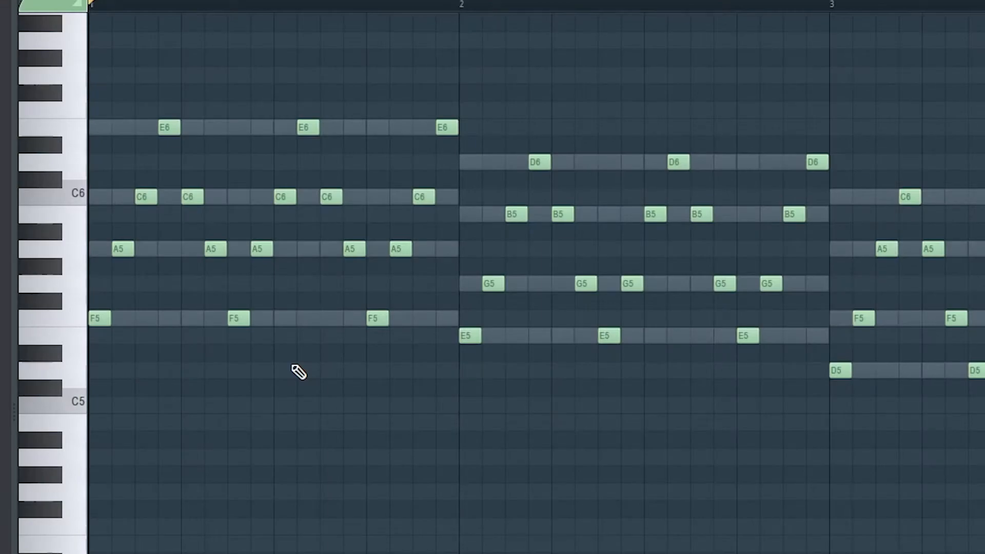
{"action": "mouse_move", "coordinate": [279, 368]}
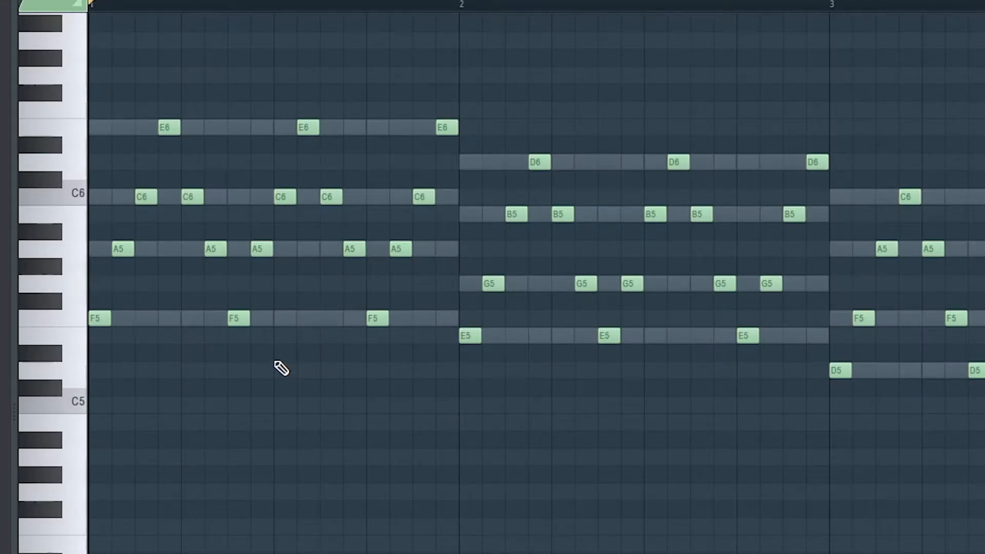
{"action": "mouse_move", "coordinate": [226, 354]}
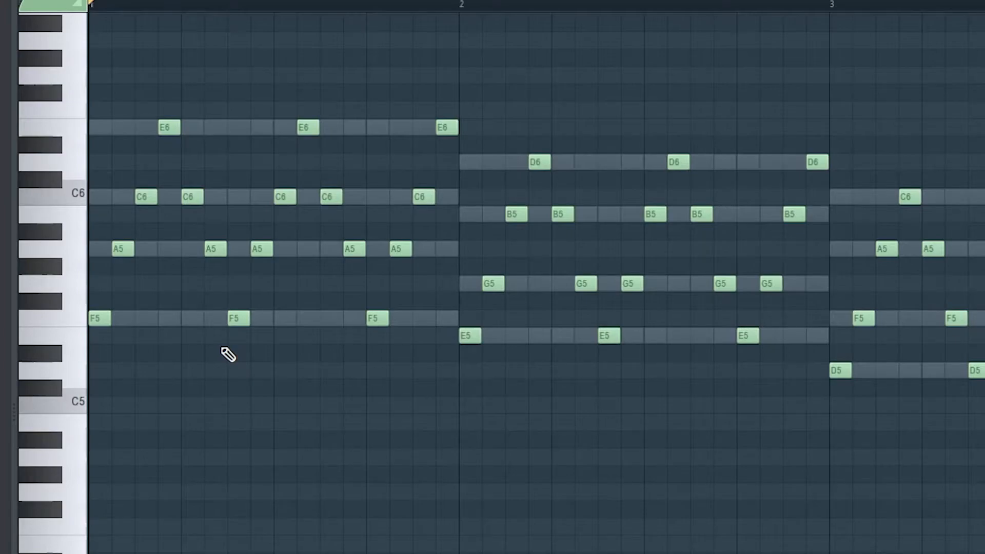
{"action": "mouse_move", "coordinate": [193, 337]}
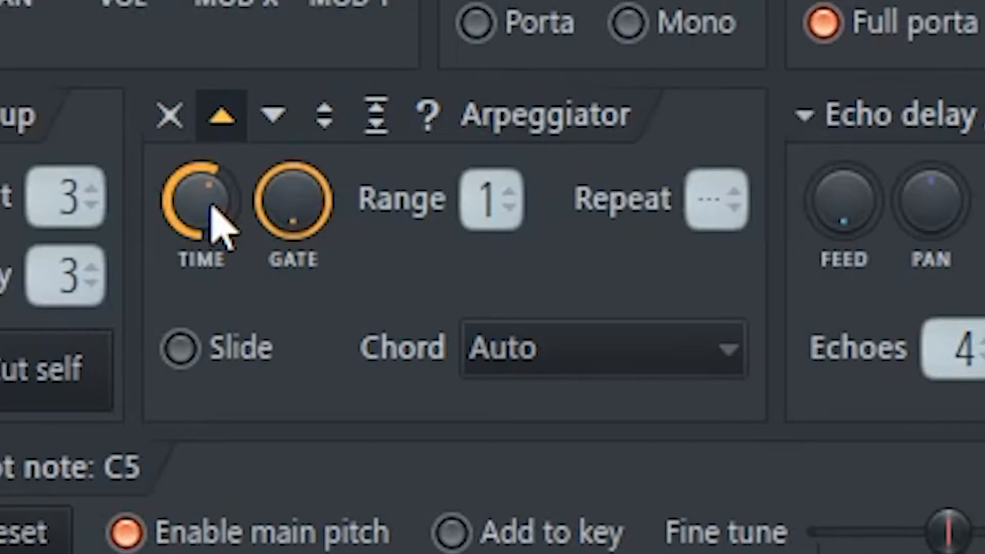
Step: Lower the arpeggiator TIME knob so notes step at a shorter interval
{"action": "left_click_drag", "start_coordinate": [201, 201], "coordinate": [201, 239]}
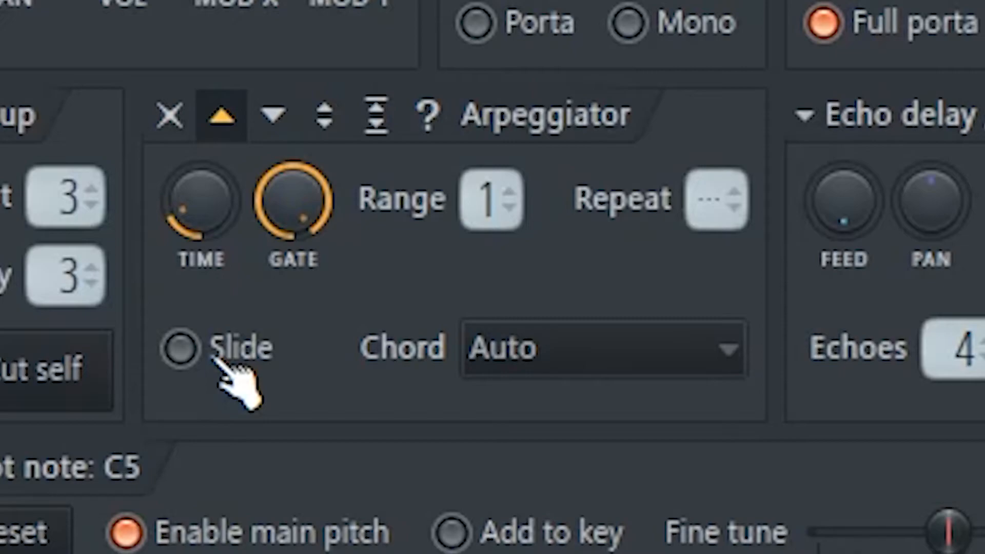
Step: Toggle arpeggiator Slide on, off and back on, leaving it enabled
{"action": "left_click", "coordinate": [179, 348]}
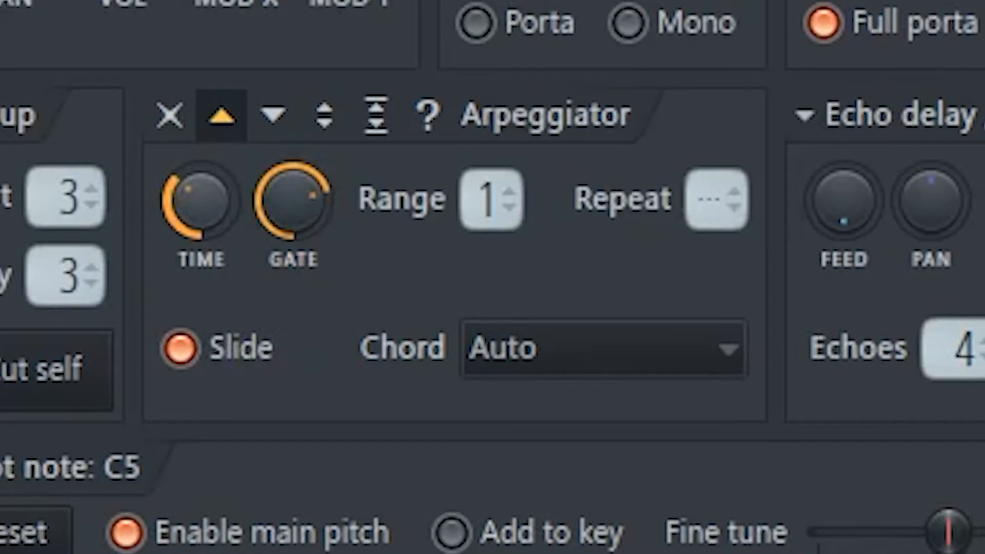
{"action": "left_click", "coordinate": [183, 348]}
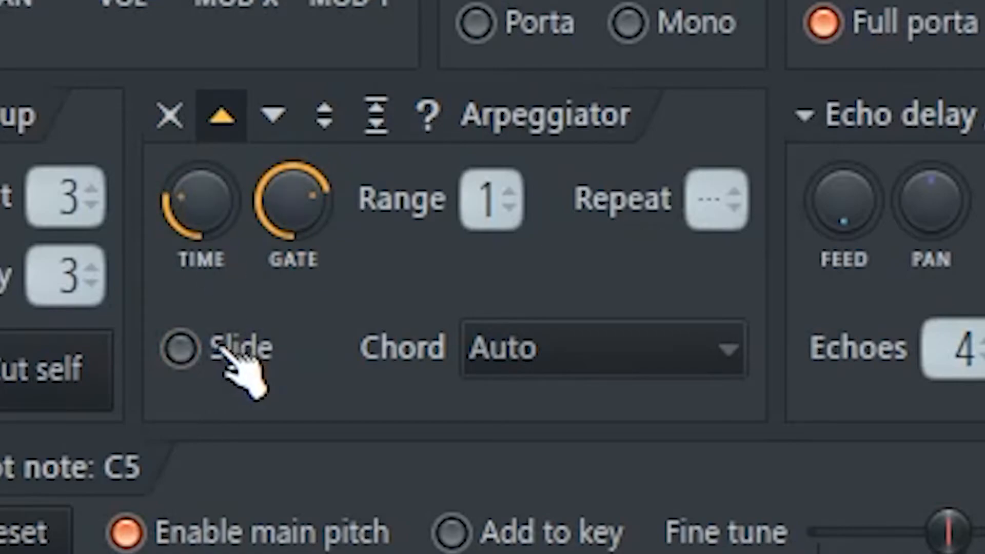
{"action": "left_click", "coordinate": [181, 349]}
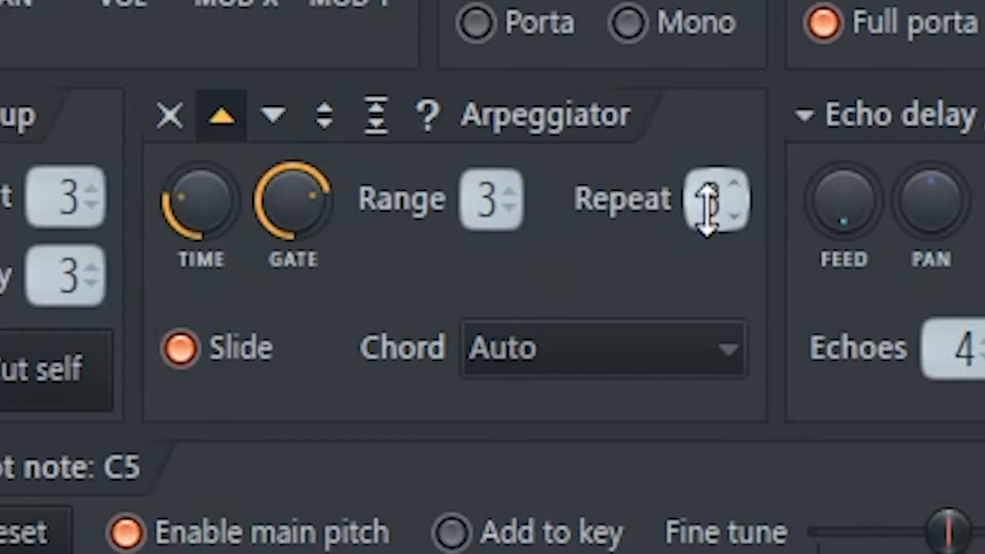
Step: Raise the arpeggiator Repeat count and settle it at 2
{"action": "left_click_drag", "start_coordinate": [712, 201], "coordinate": [713, 189]}
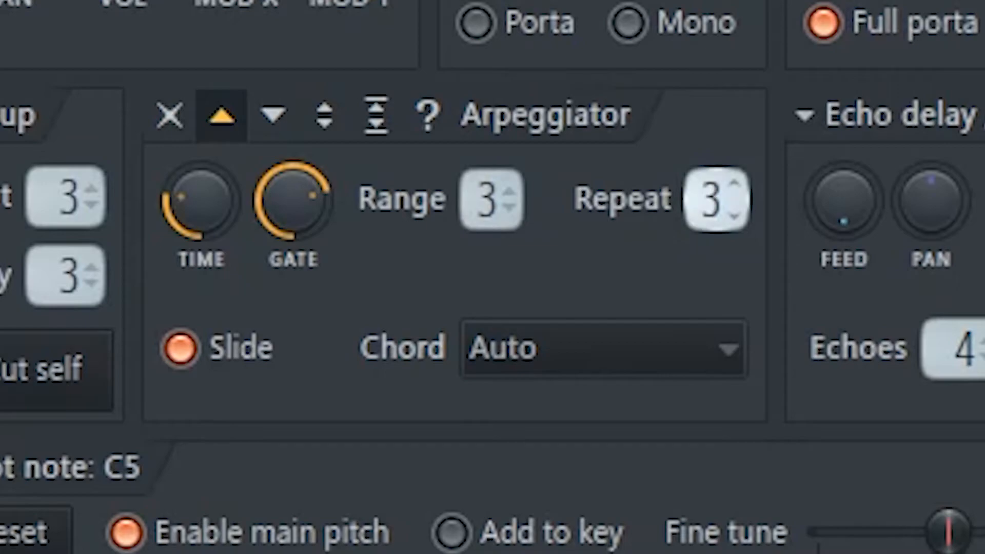
{"action": "left_click", "coordinate": [731, 212]}
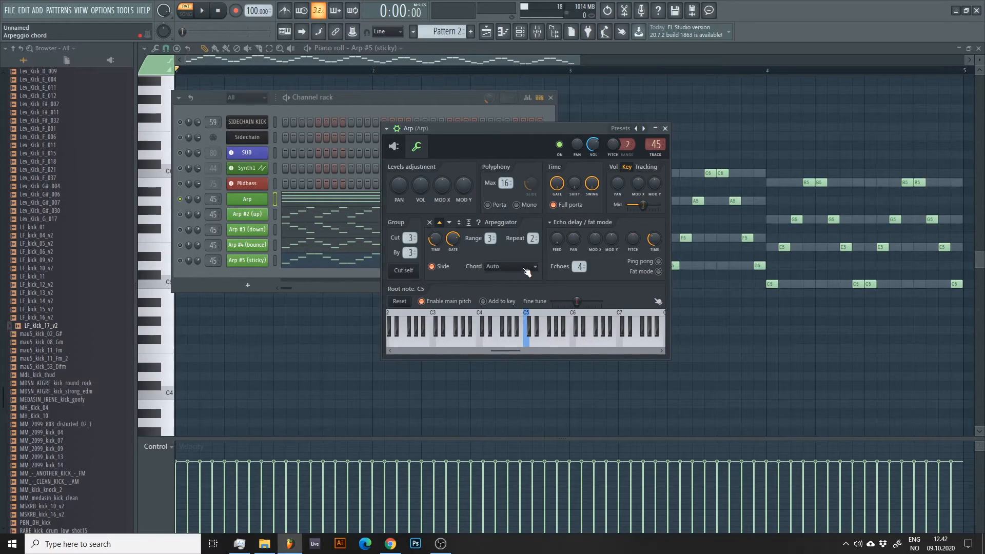
Step: Audition the Majb5 chord on the mini keyboard, then switch the chord to Auto (sustain)
{"action": "left_click", "coordinate": [534, 267]}
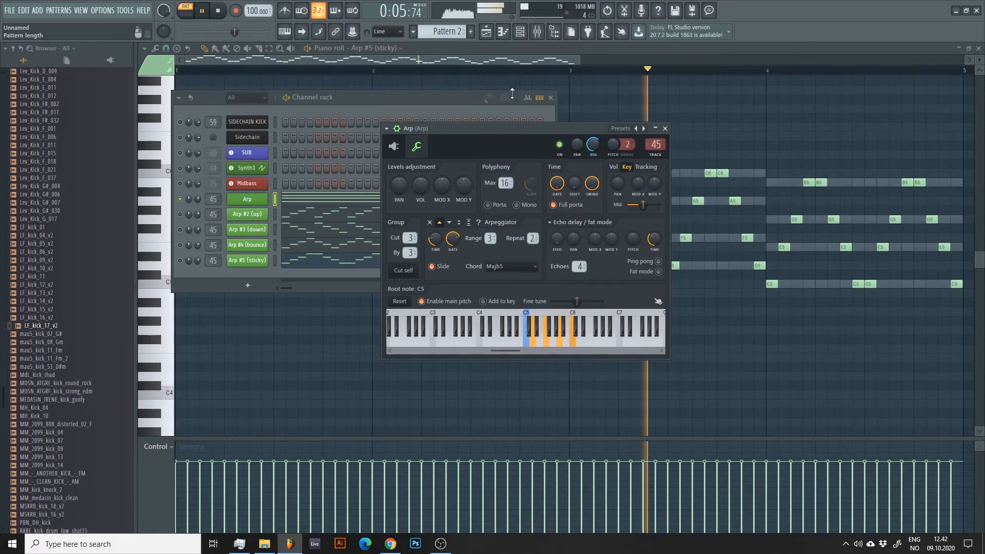
{"action": "left_click", "coordinate": [480, 332]}
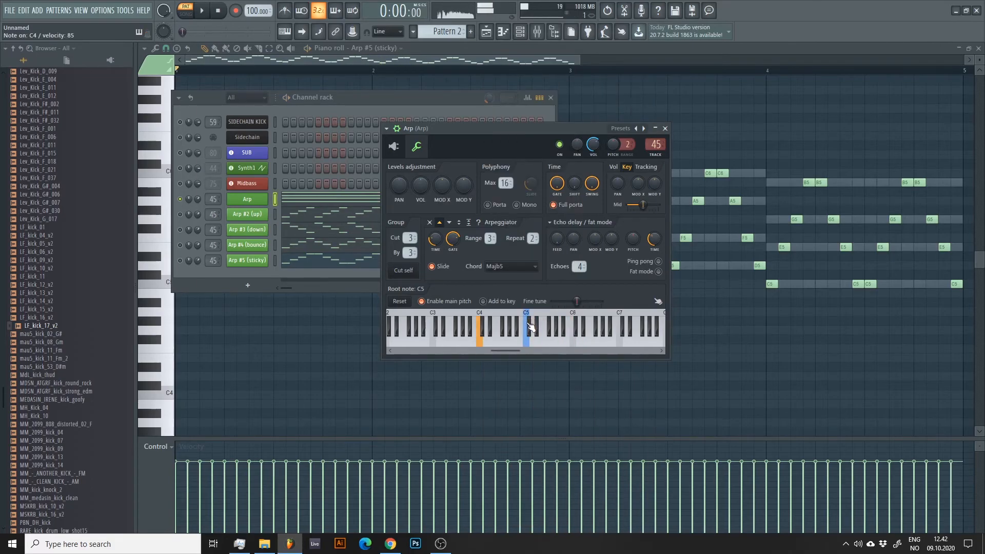
{"action": "left_click", "coordinate": [479, 329]}
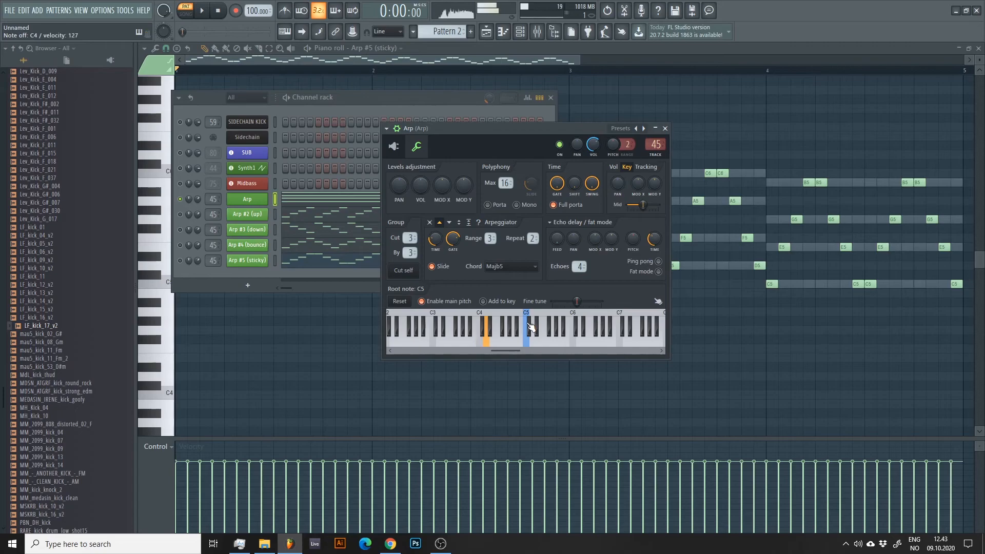
{"action": "left_click", "coordinate": [485, 330]}
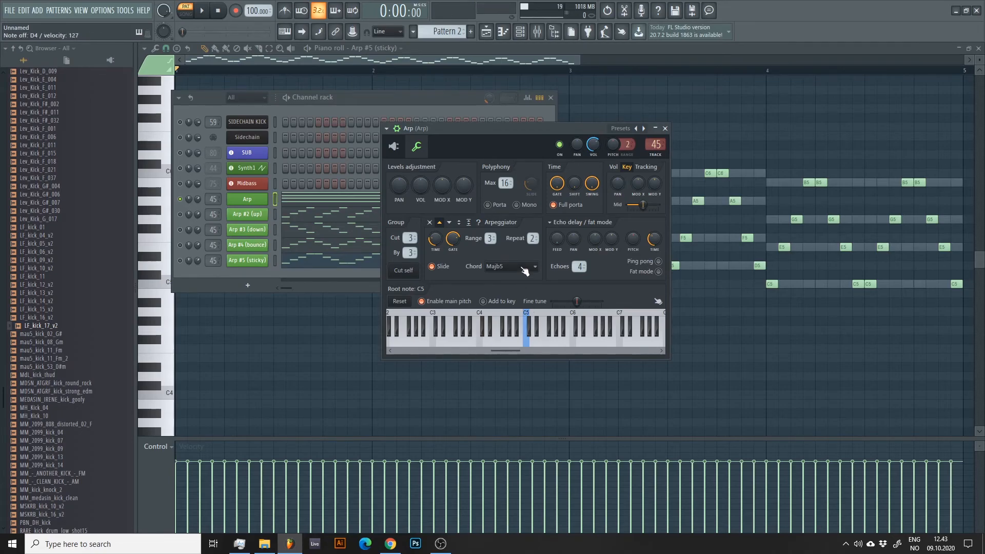
{"action": "left_click", "coordinate": [509, 266]}
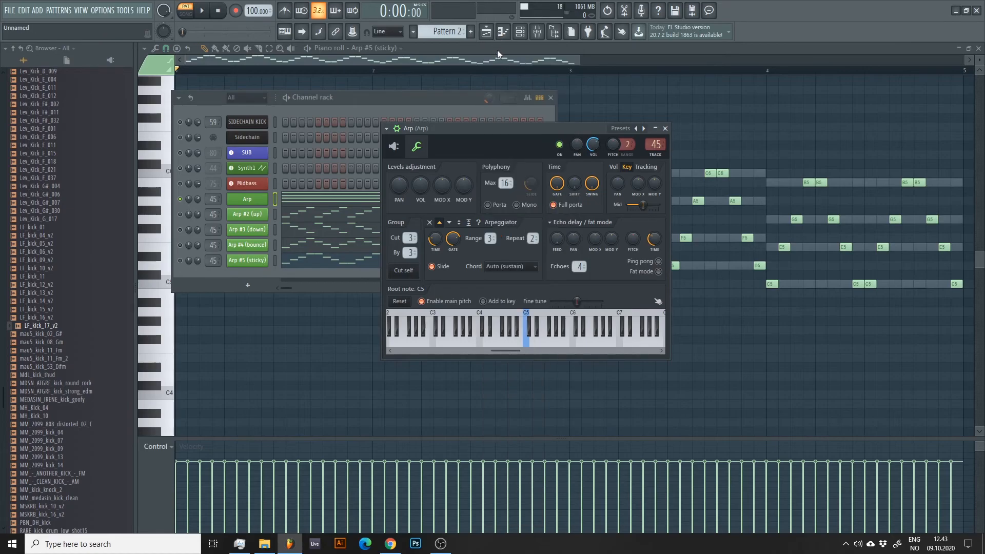